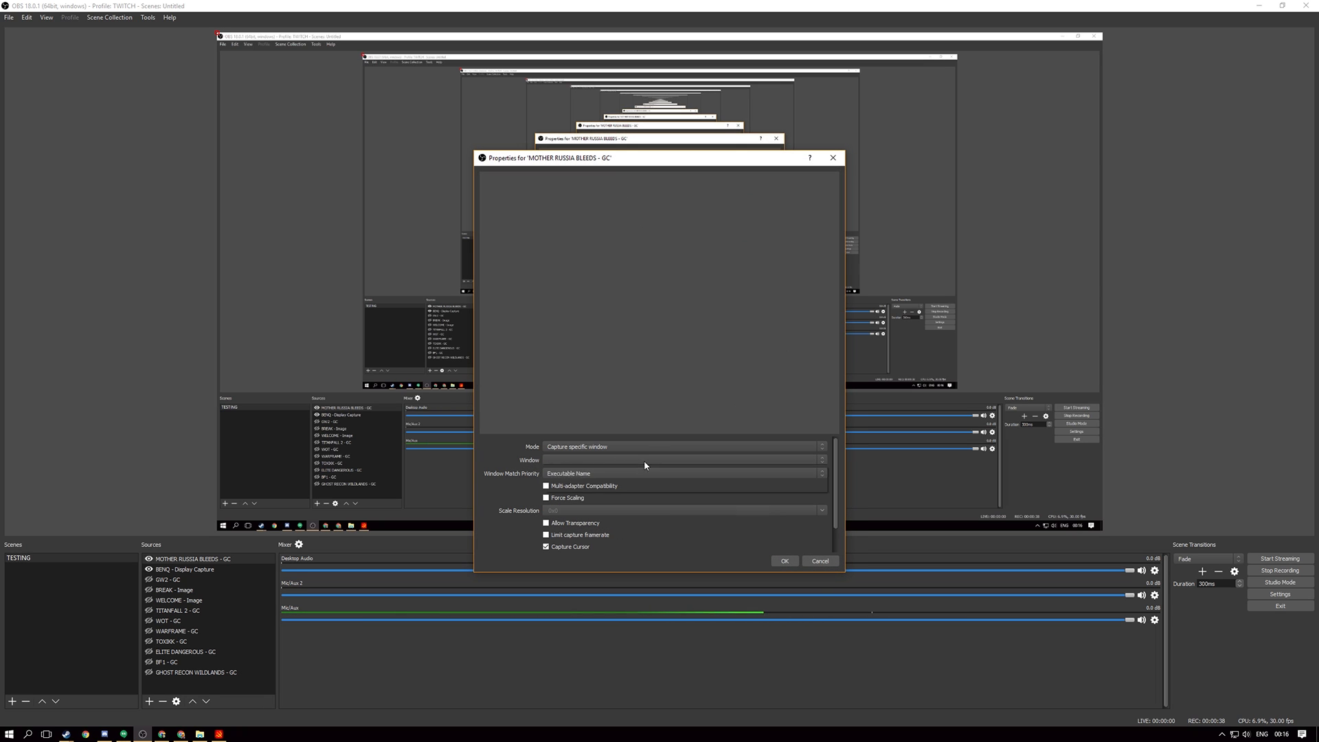
Target the capture at [Mother Russia Bleeds.exe]: Mother Russia Bleeds and confirm with OK
left_click(683, 458)
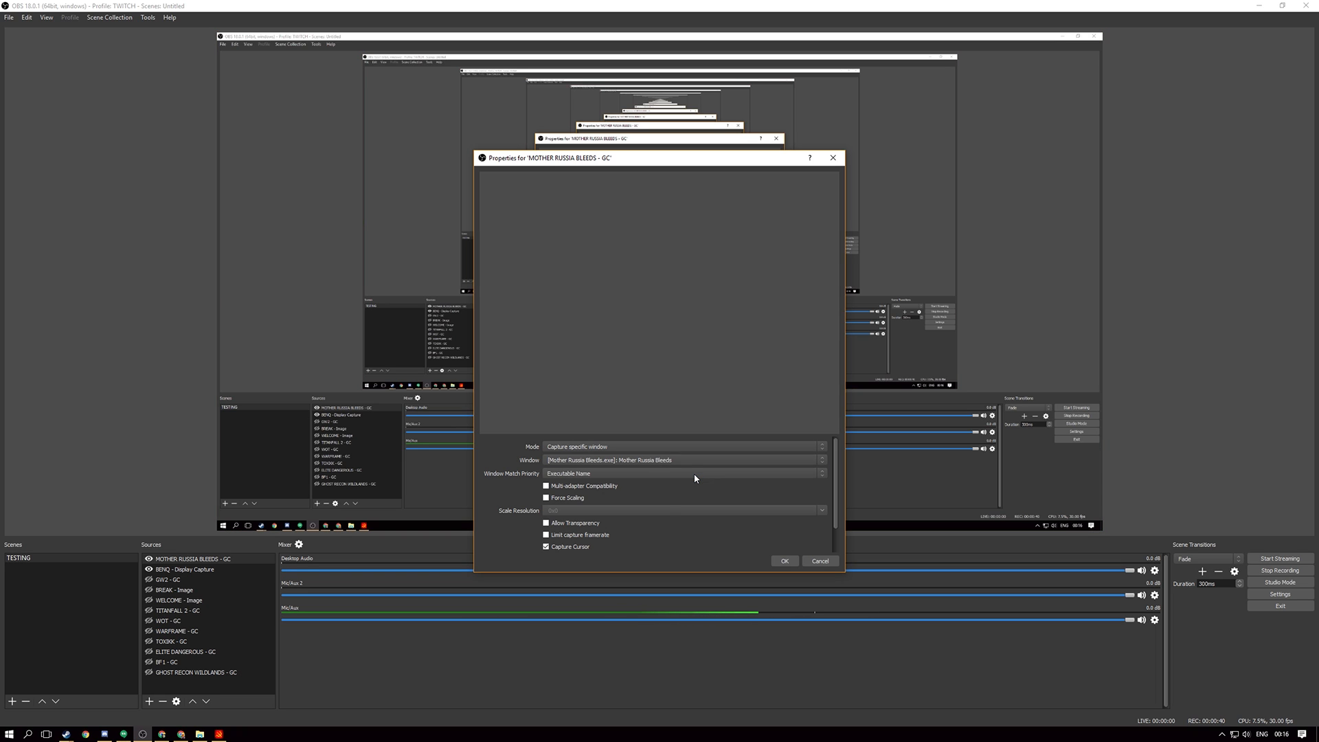
mouse_move(713, 504)
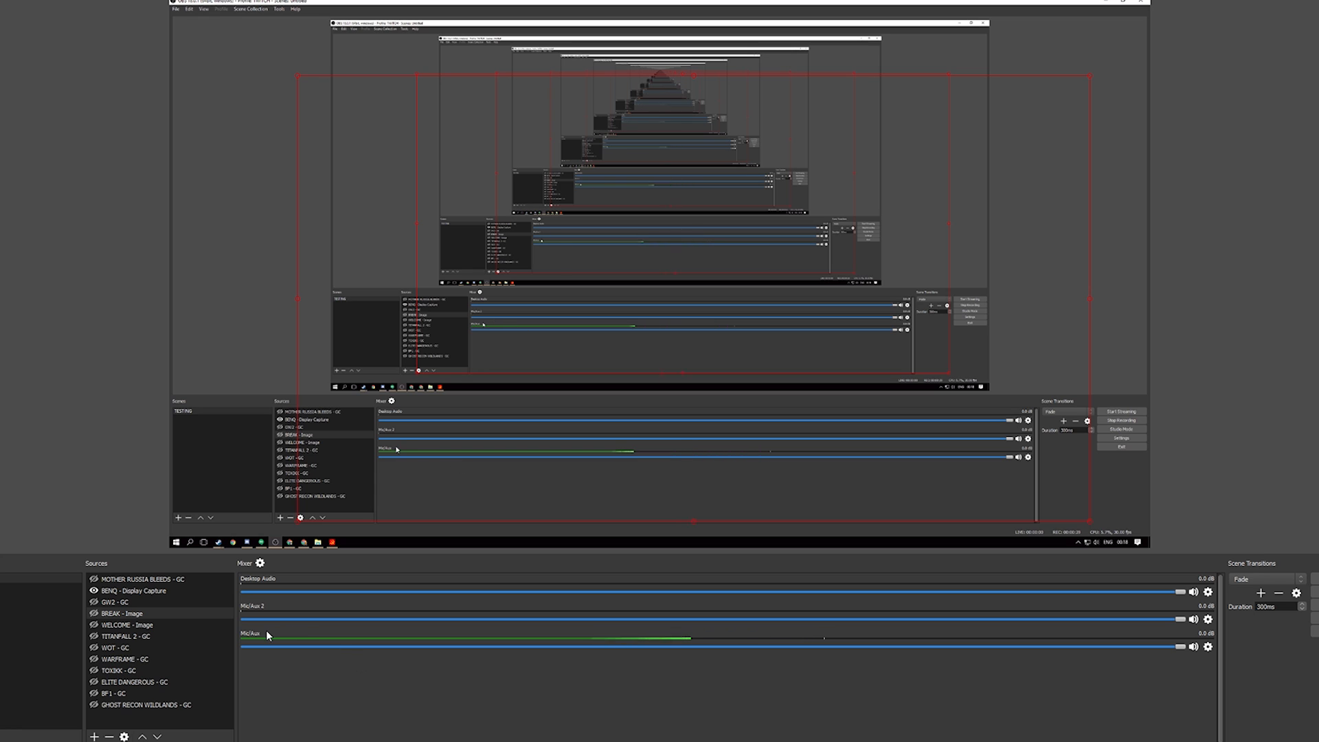
mouse_move(199, 616)
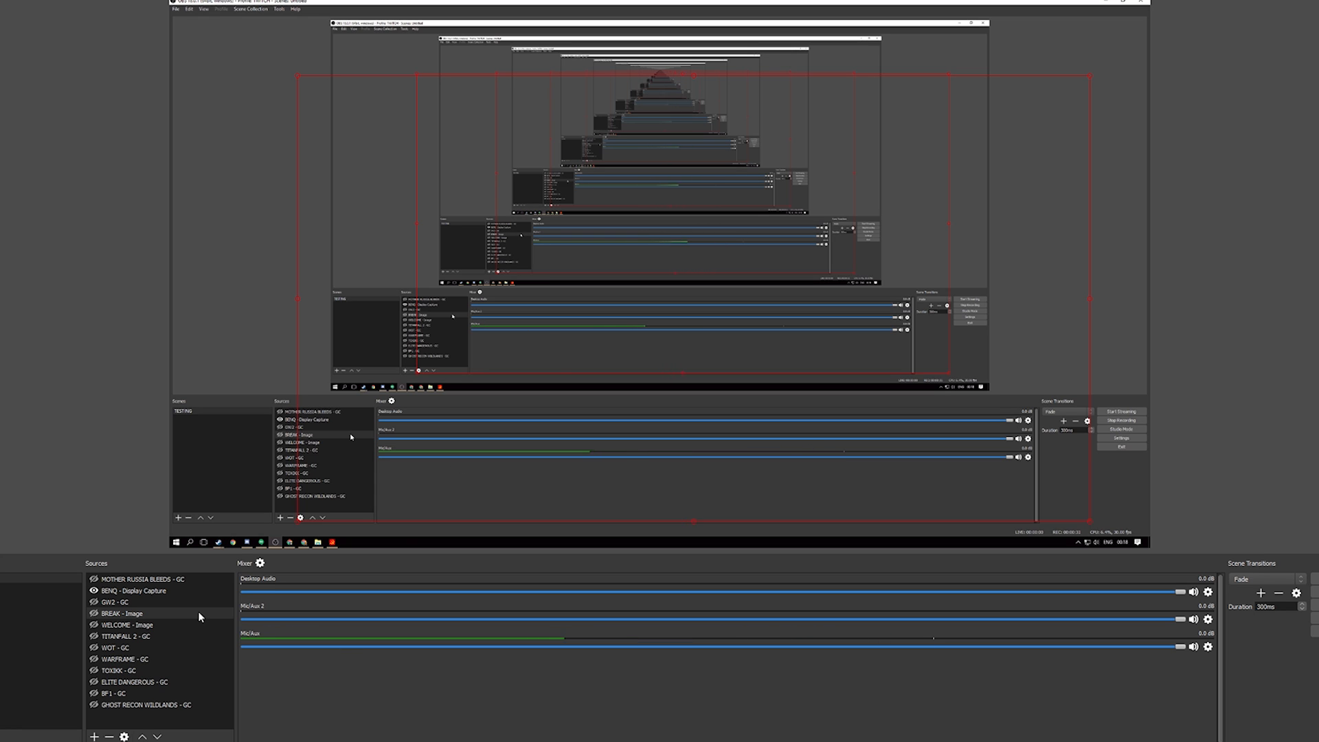
left_click(135, 591)
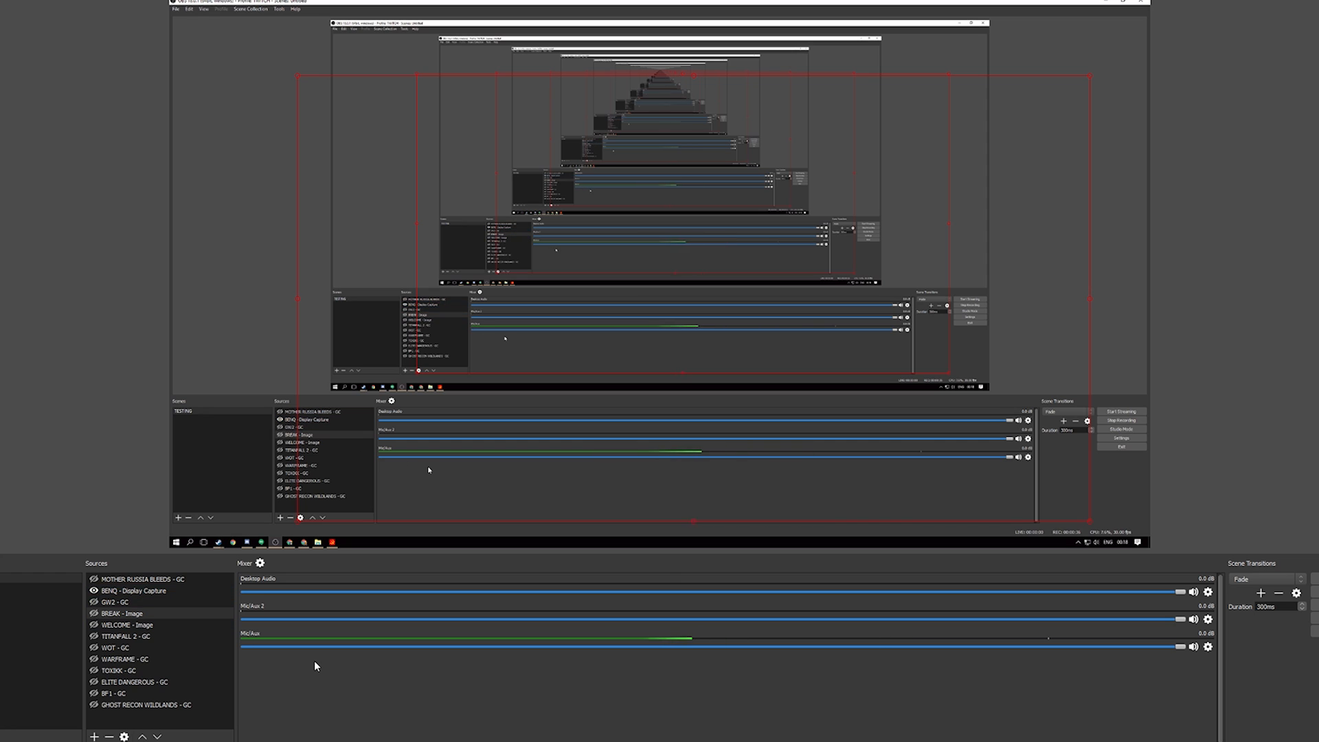
left_click(116, 602)
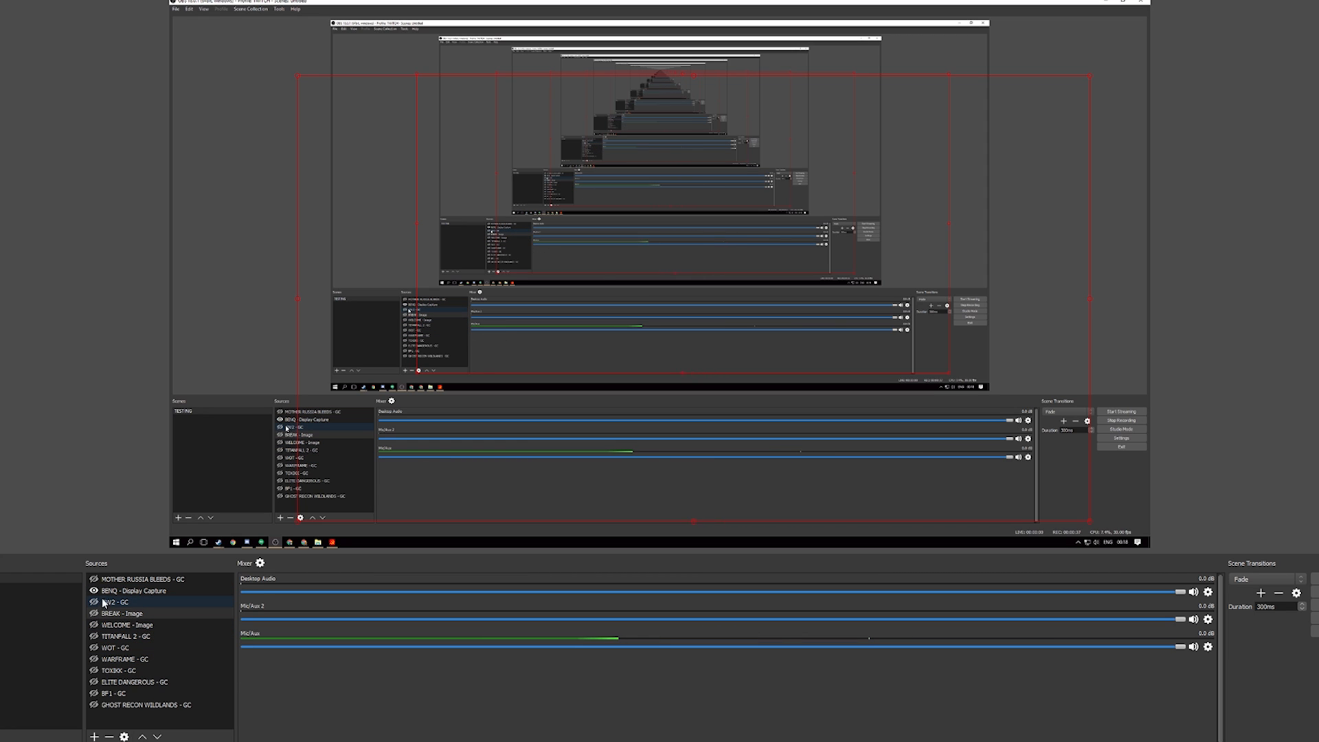
left_click(141, 578)
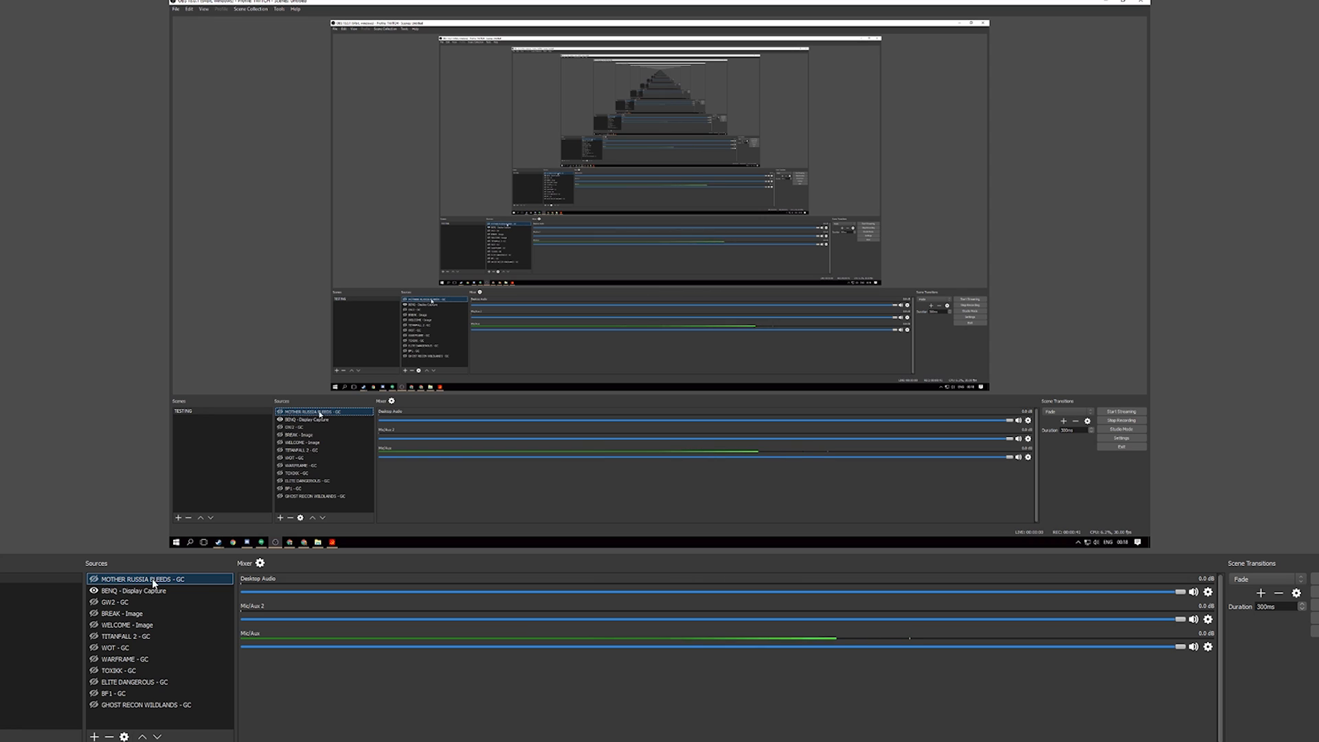
left_click(135, 590)
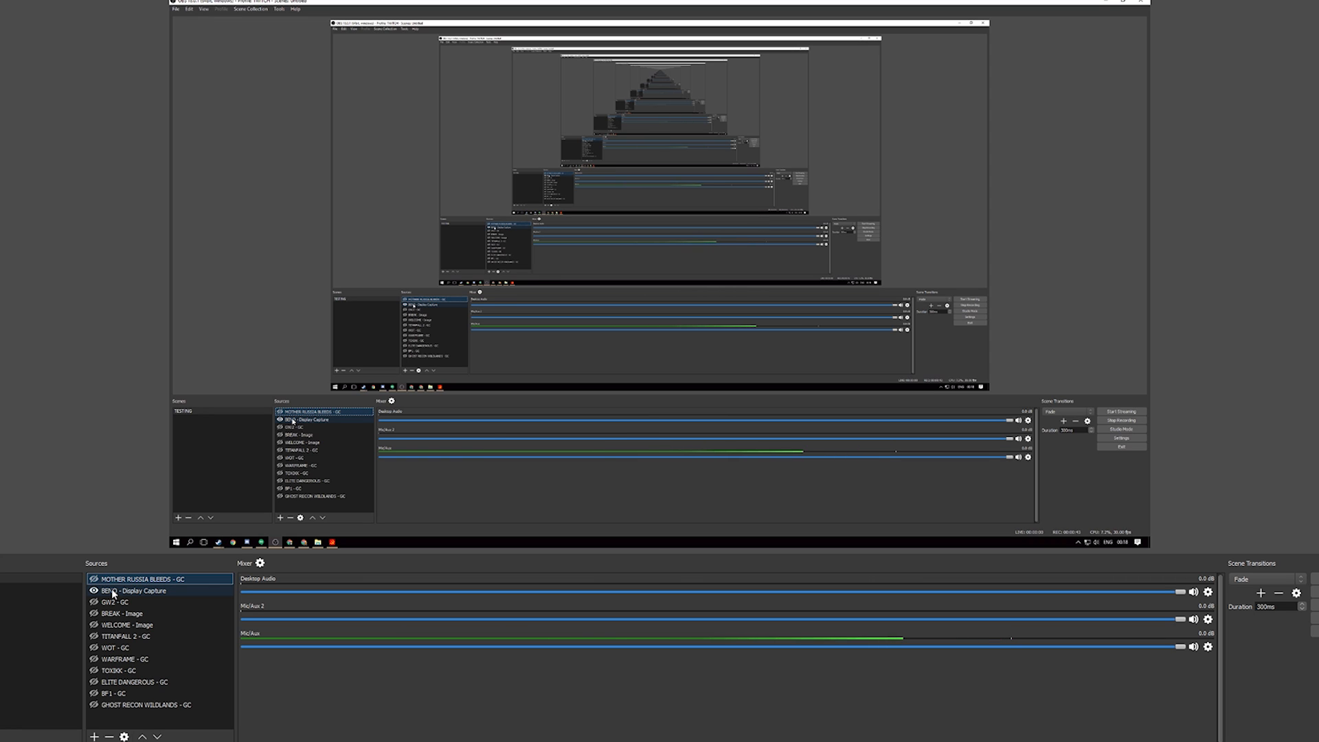
left_click(136, 591)
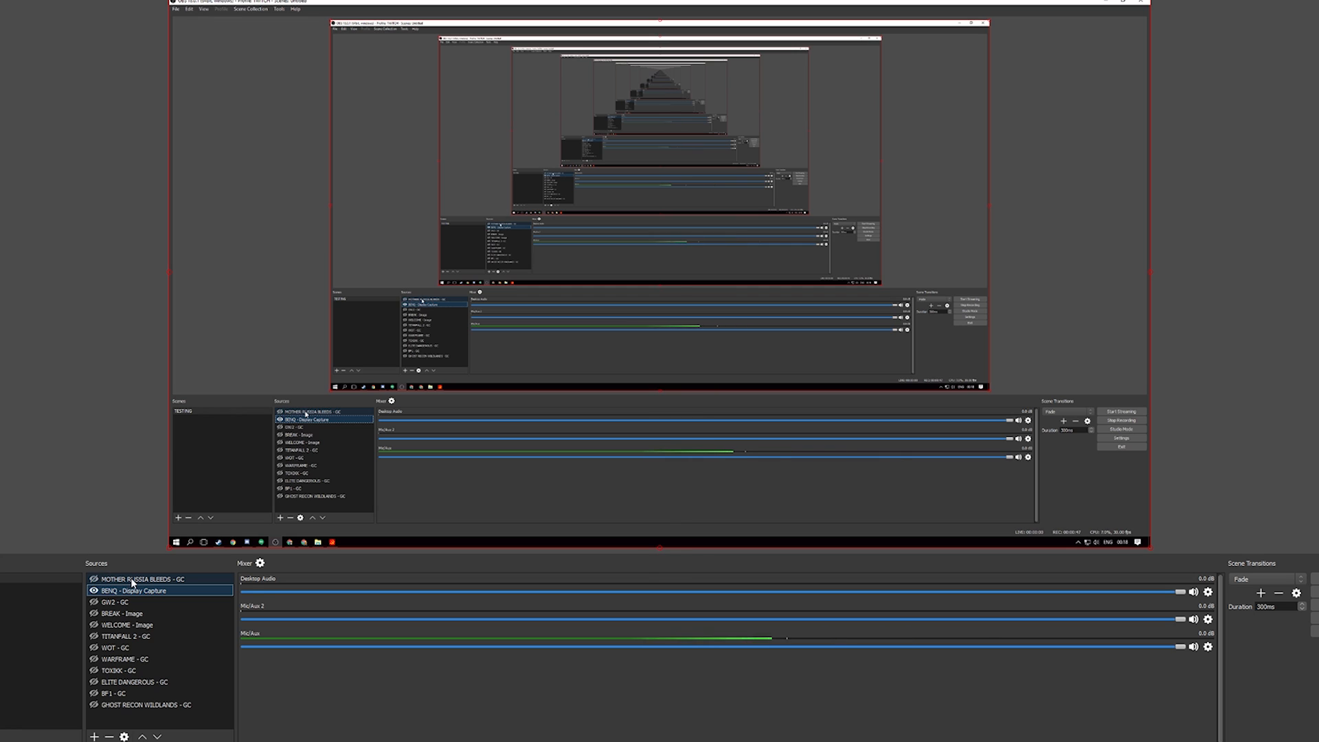
left_click(134, 579)
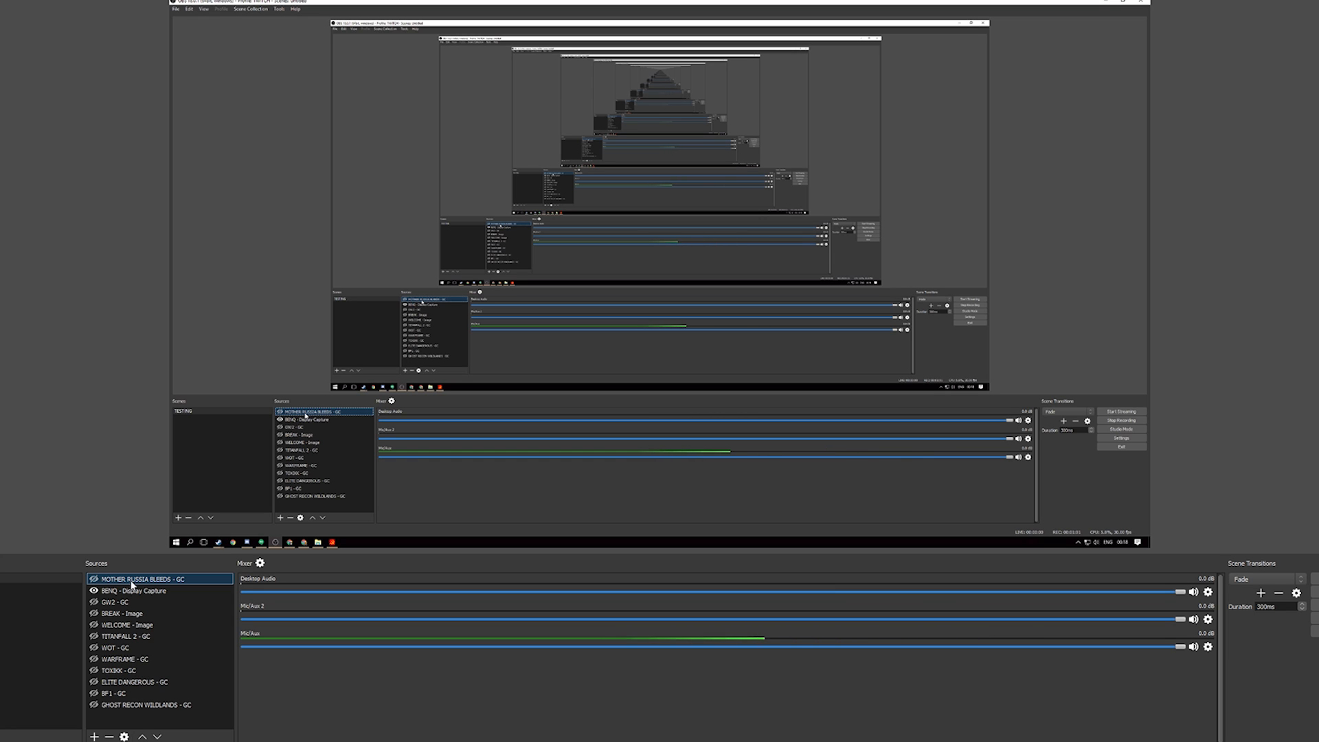
Reopen the MOTHER RUSSIA BLEEDS - GC properties and enable Force Scaling for 1920x1080 output
double_click(156, 578)
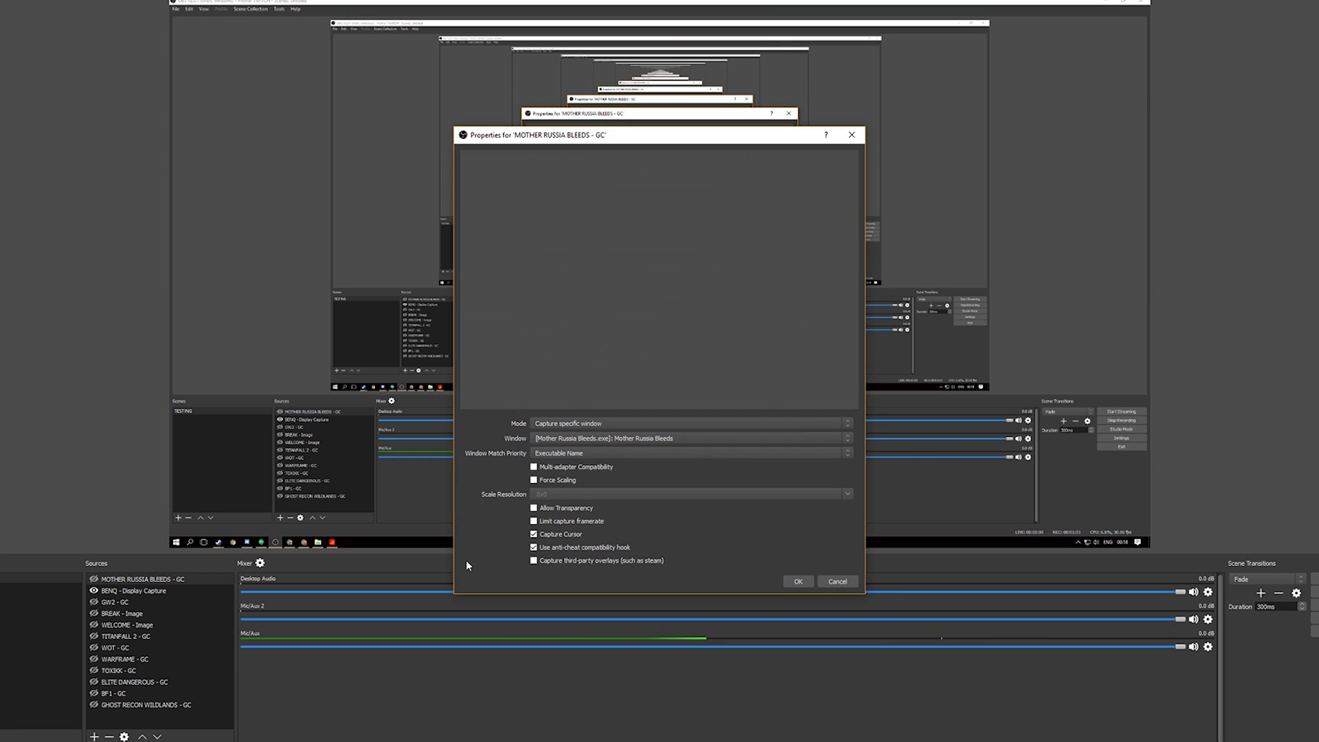
left_click(533, 481)
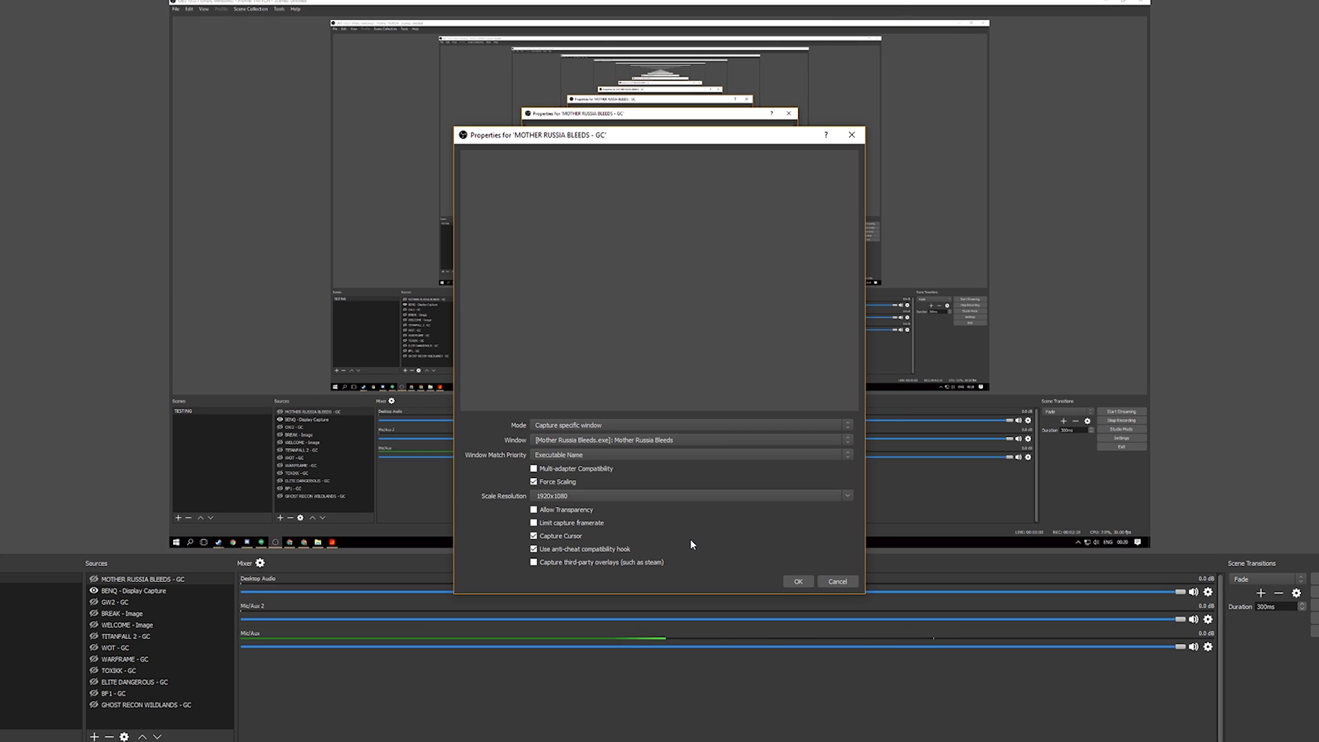
Toggle Force Scaling off and back on, then cancel out of the capture properties
left_click(554, 496)
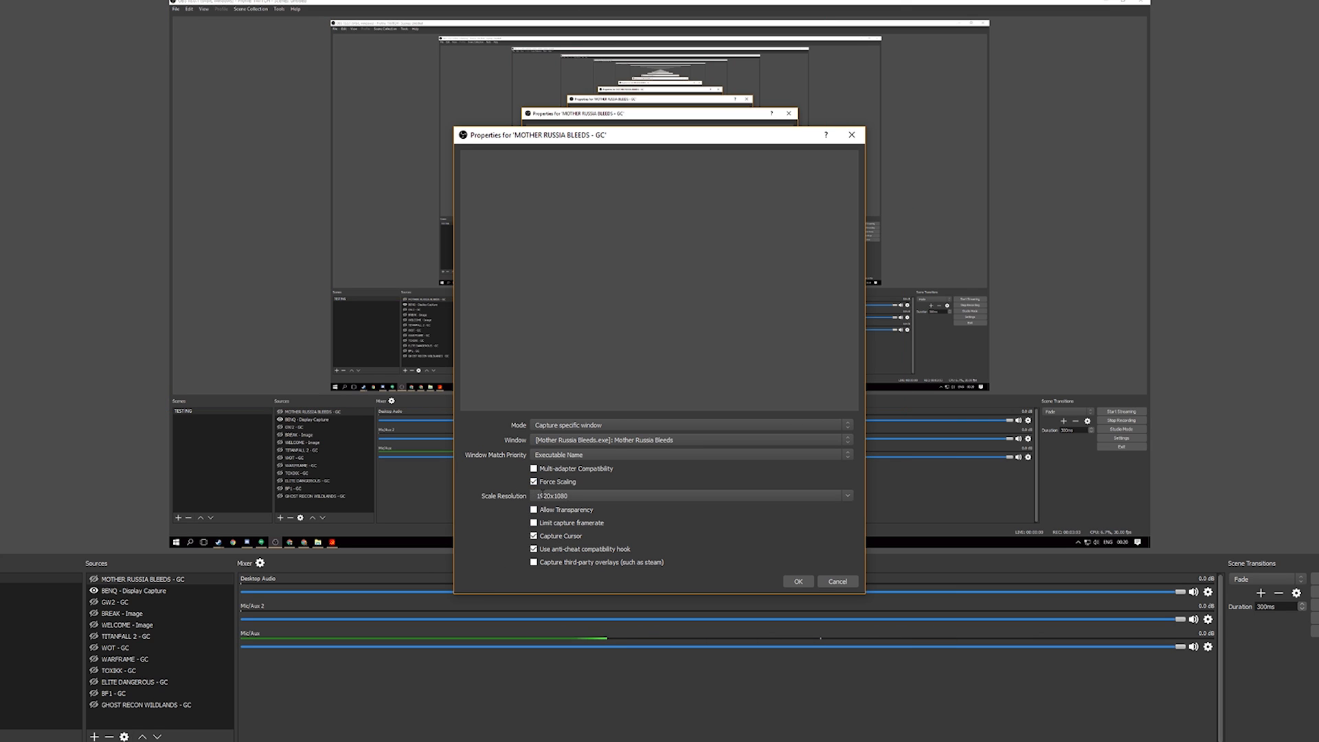
left_click(535, 481)
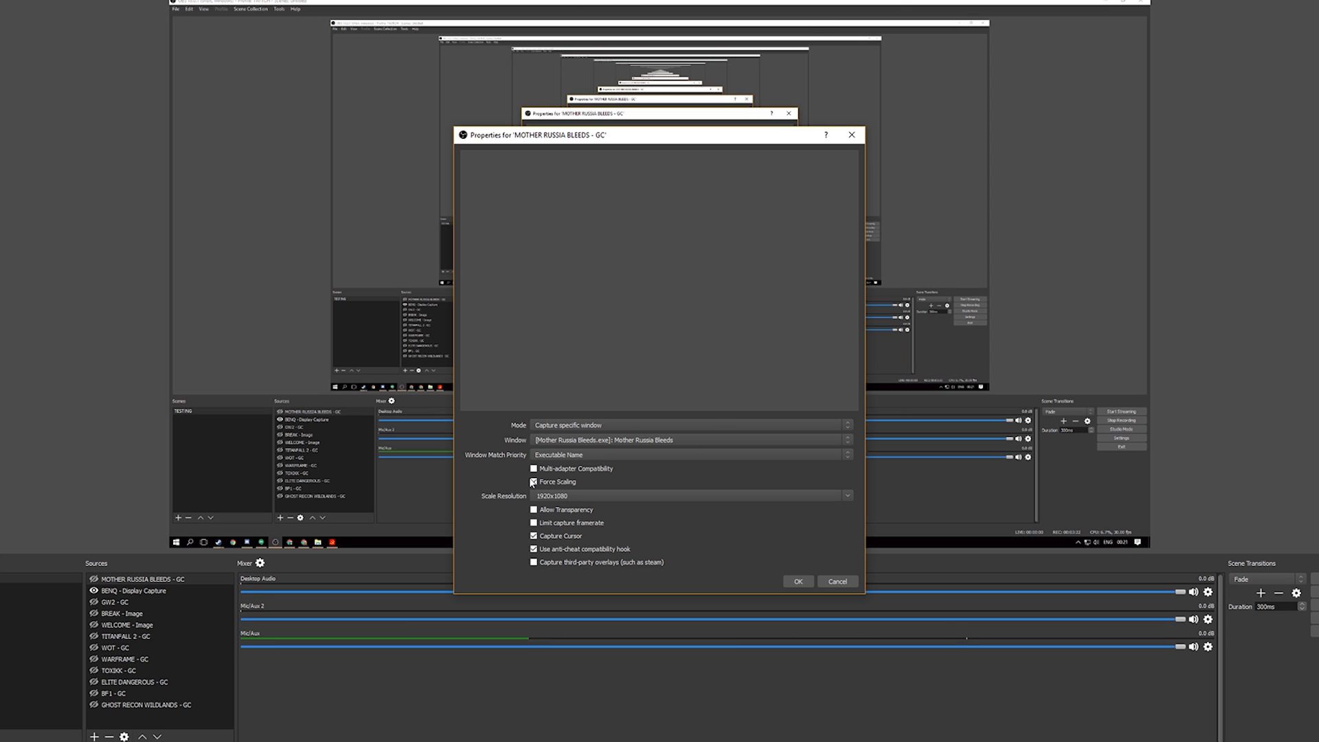
left_click(533, 481)
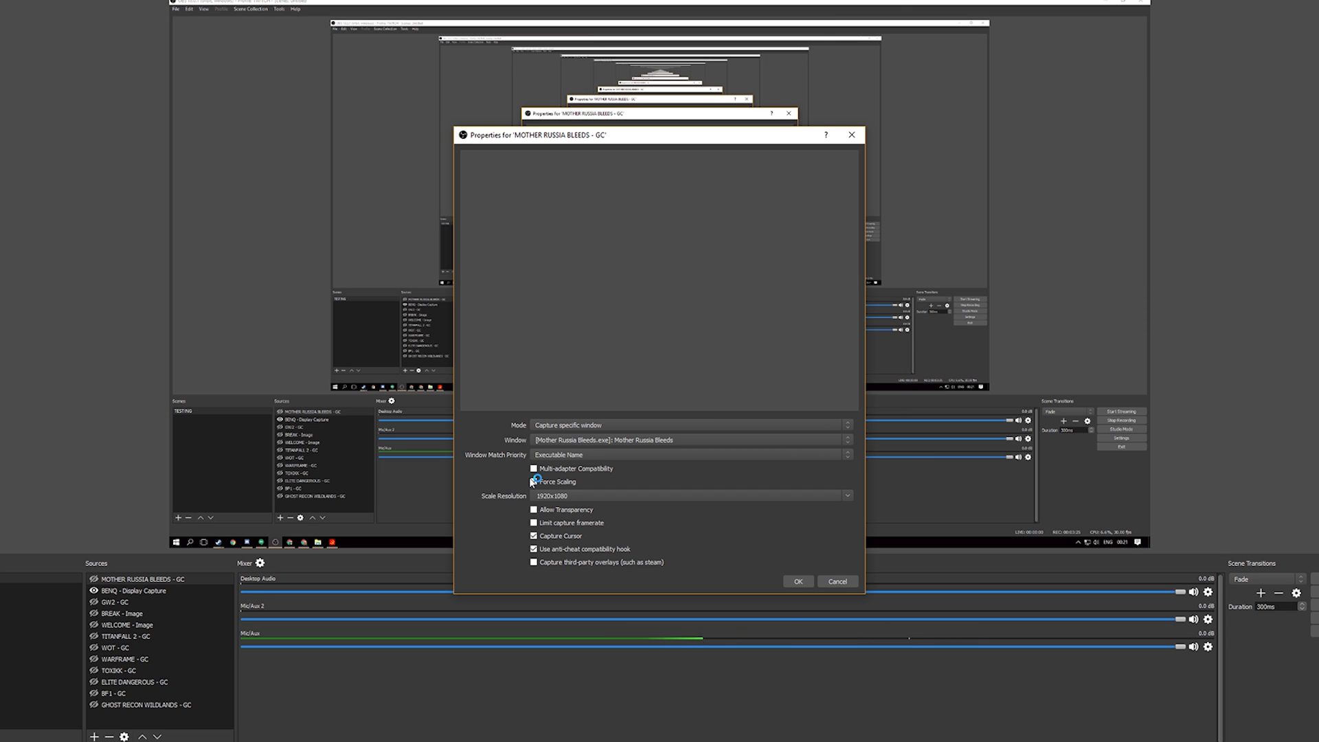
left_click(533, 481)
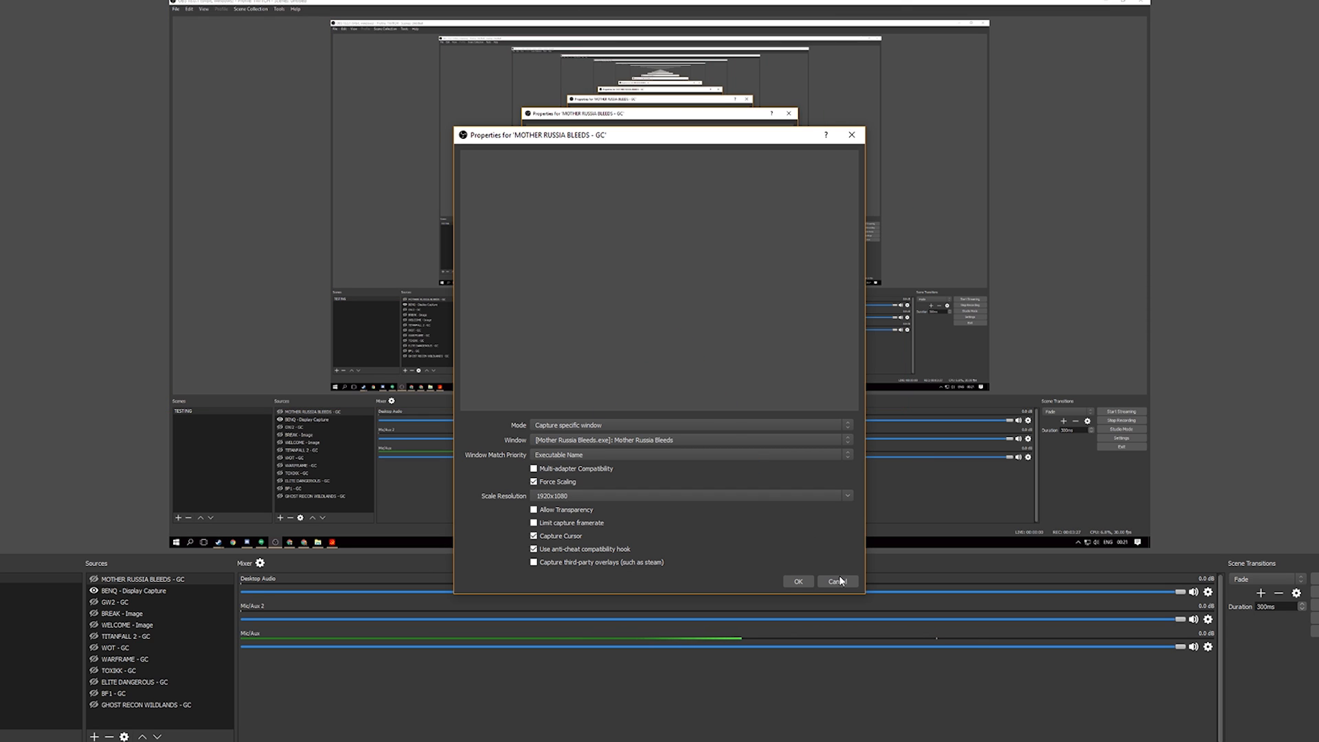
left_click(838, 581)
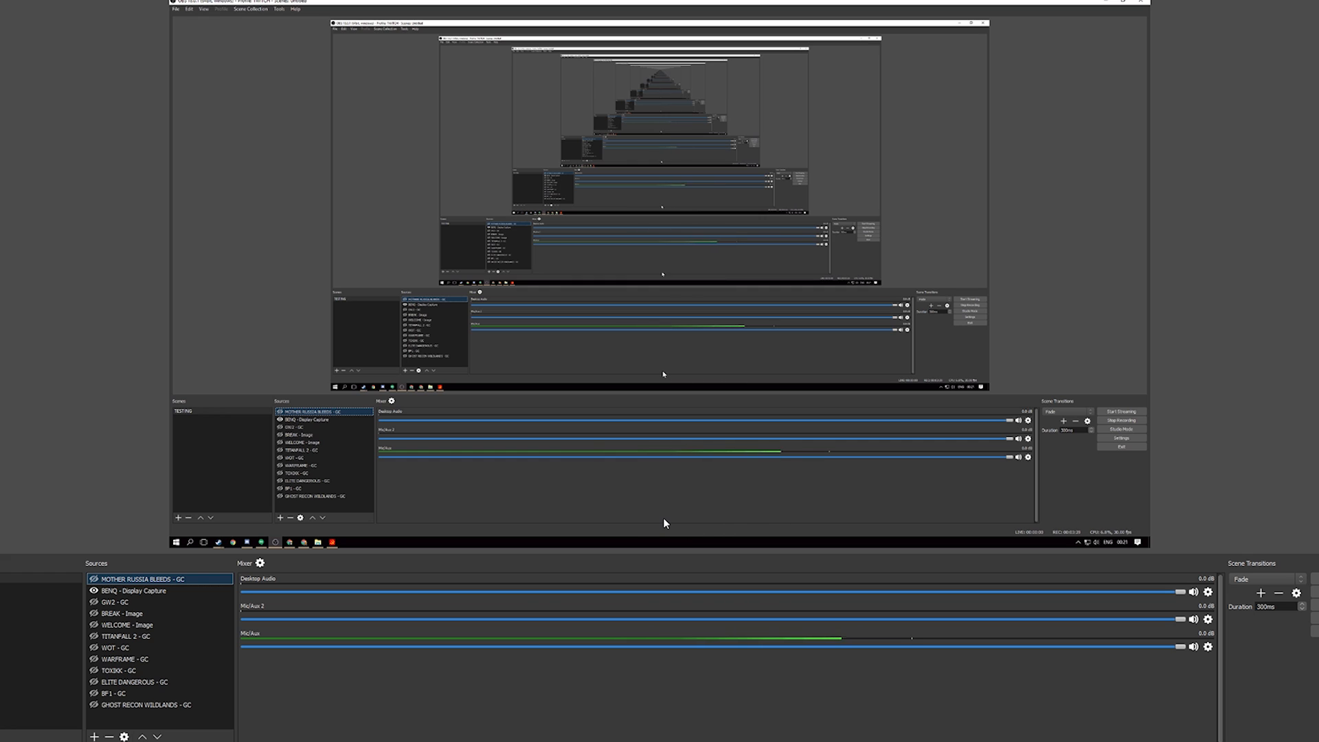